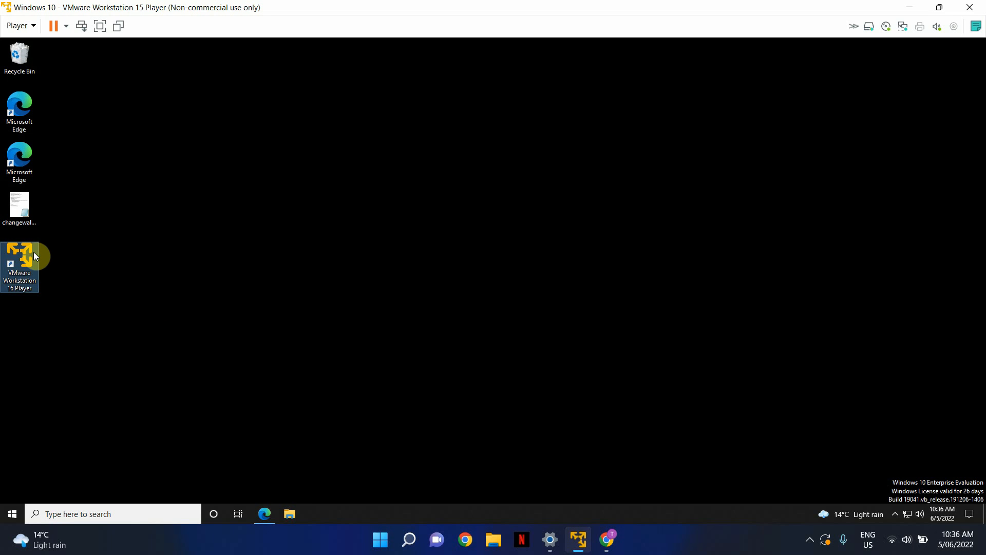
# Step: Launch VMware Workstation 16 Player from its desktop shortcut
pyautogui.doubleClick(20, 257)
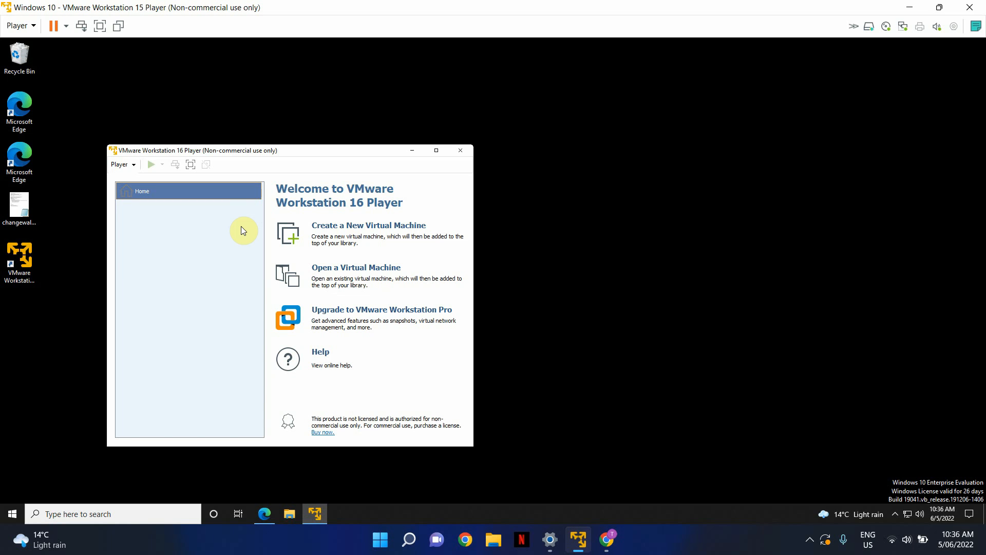
pyautogui.moveTo(314, 260)
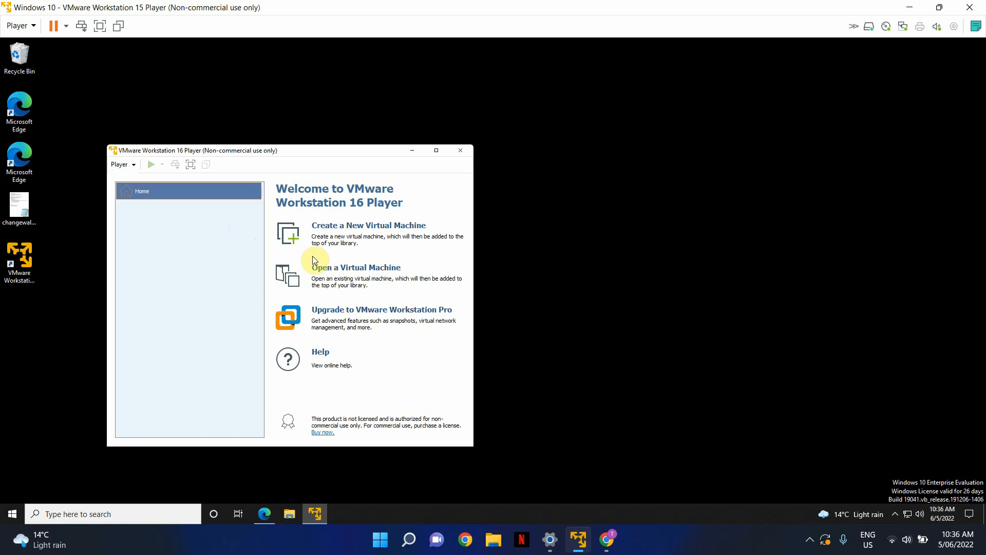
# Step: Run the New VM wizard with OS installed later, browse Other's versions, then cancel
pyautogui.click(368, 225)
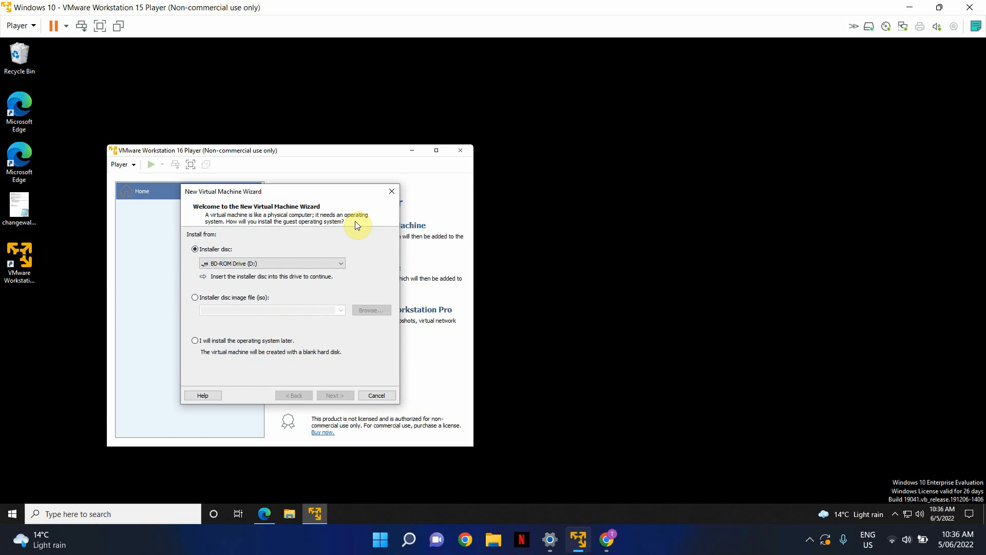
pyautogui.click(196, 340)
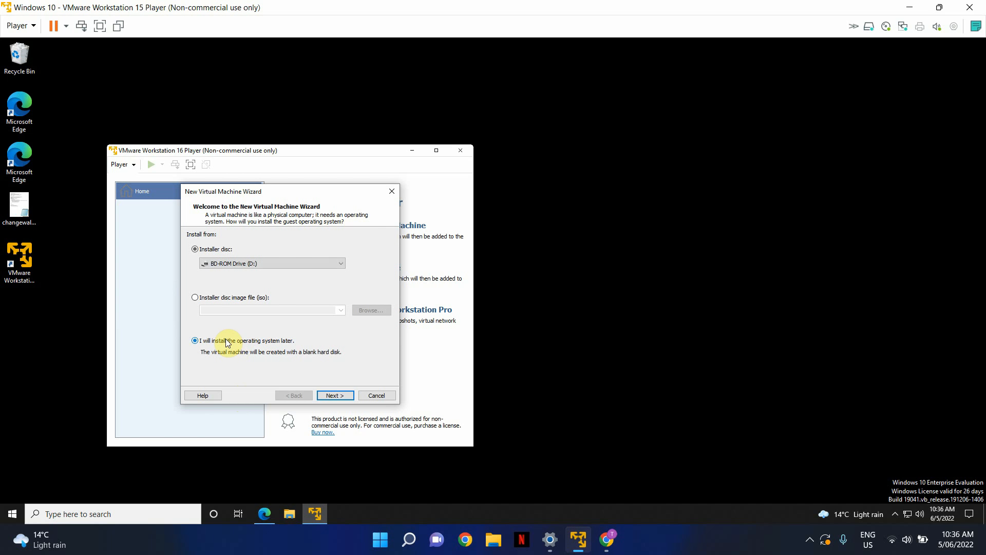
pyautogui.click(334, 395)
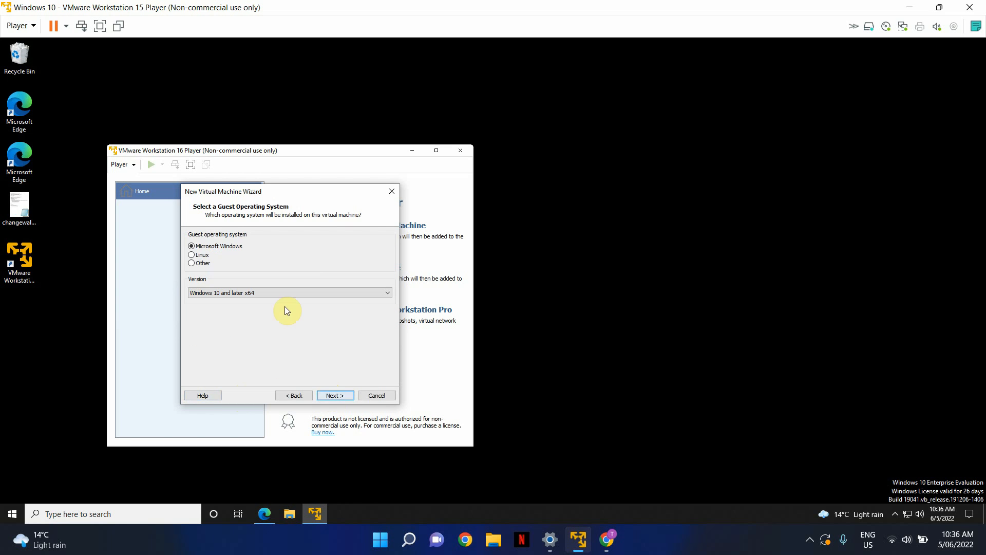
pyautogui.moveTo(230, 246)
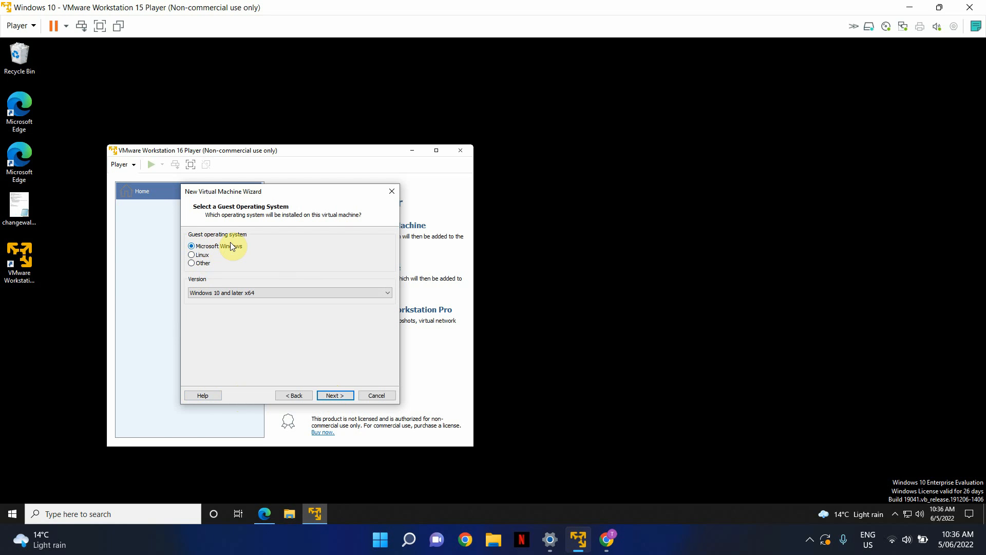
pyautogui.moveTo(204, 269)
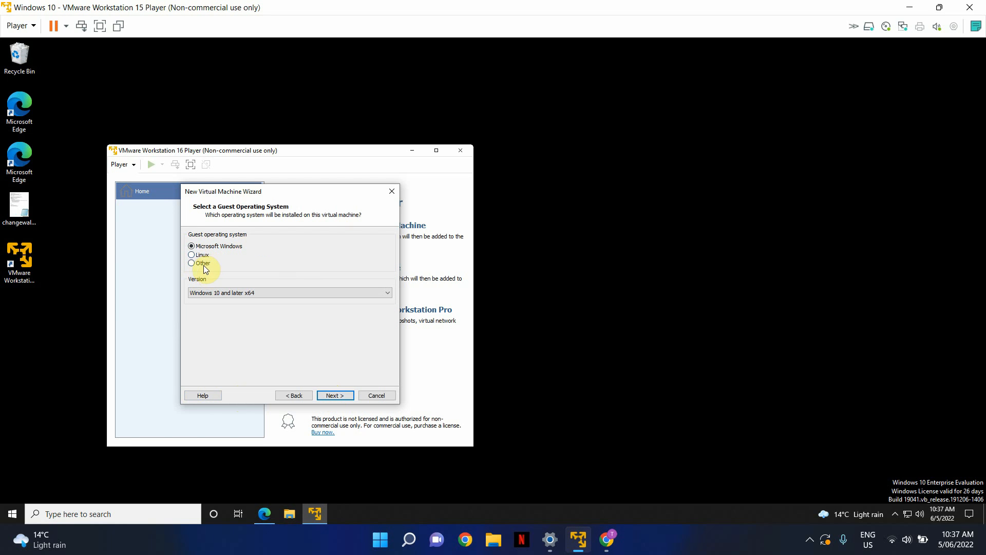
pyautogui.click(191, 263)
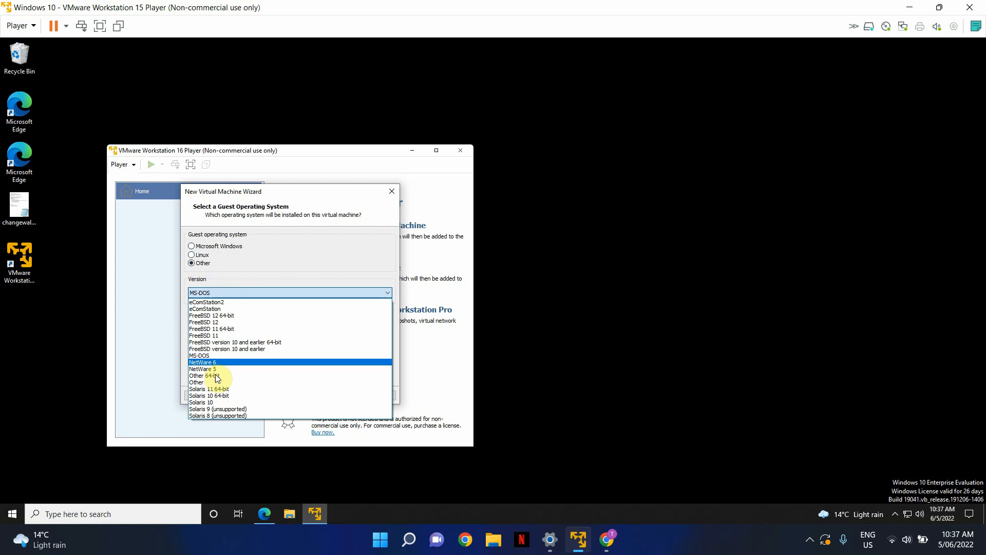
pyautogui.click(200, 355)
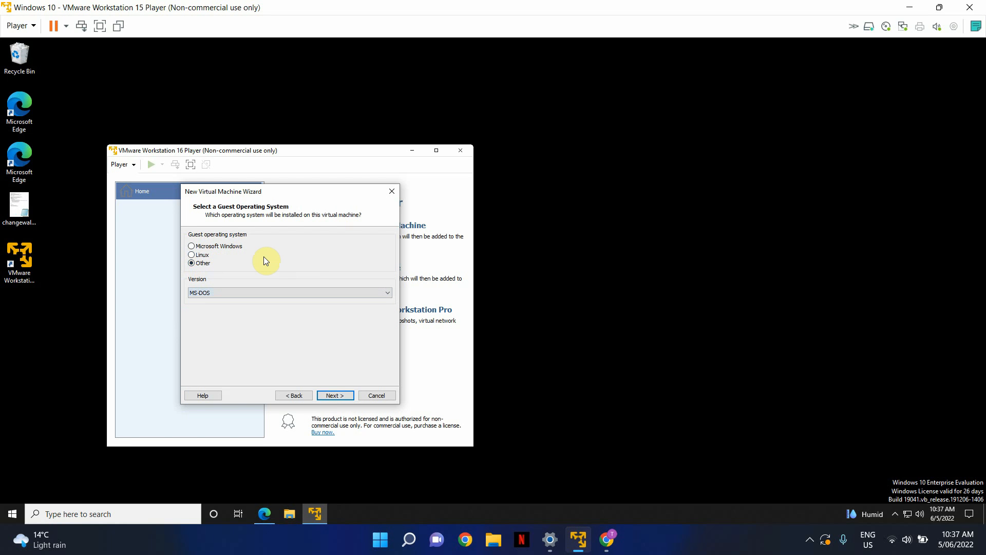
pyautogui.click(376, 396)
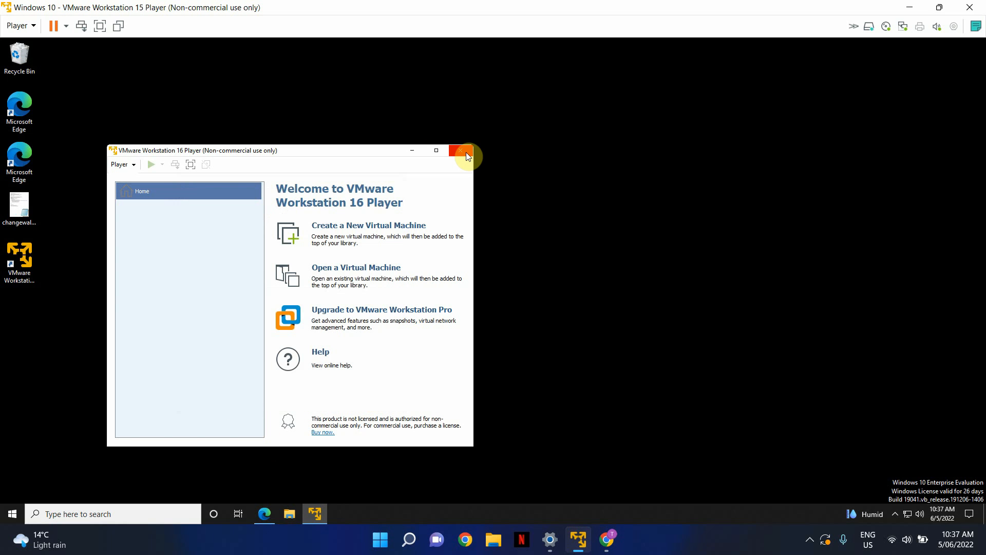
# Step: Close Player and highlight the paolo-projects unlocker repository URL in Edge
pyautogui.click(460, 151)
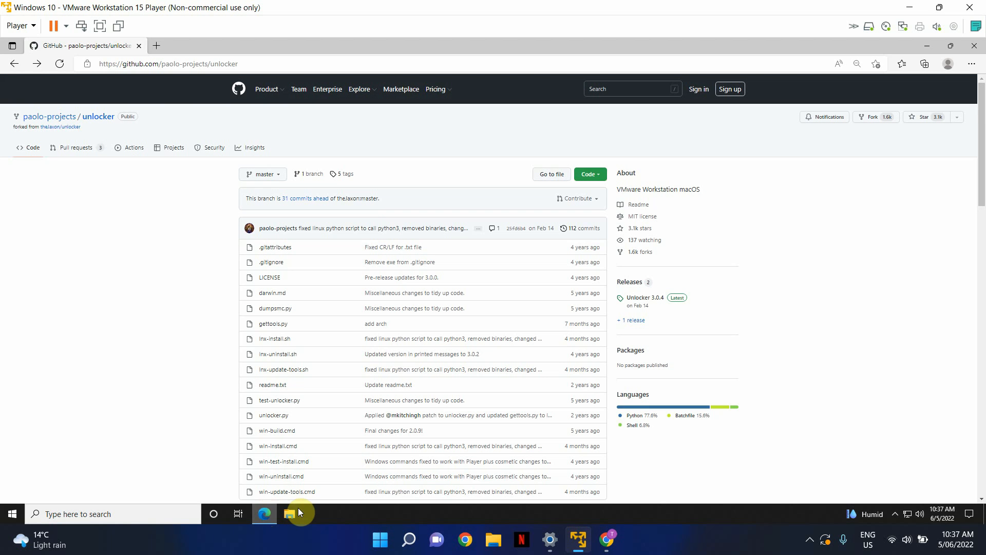
pyautogui.moveTo(168, 252)
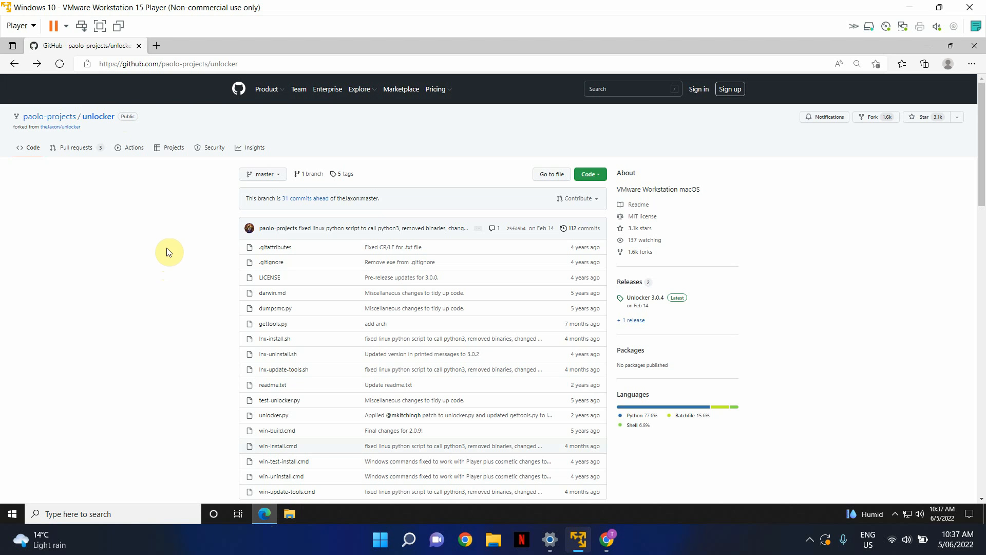
pyautogui.moveTo(254, 61)
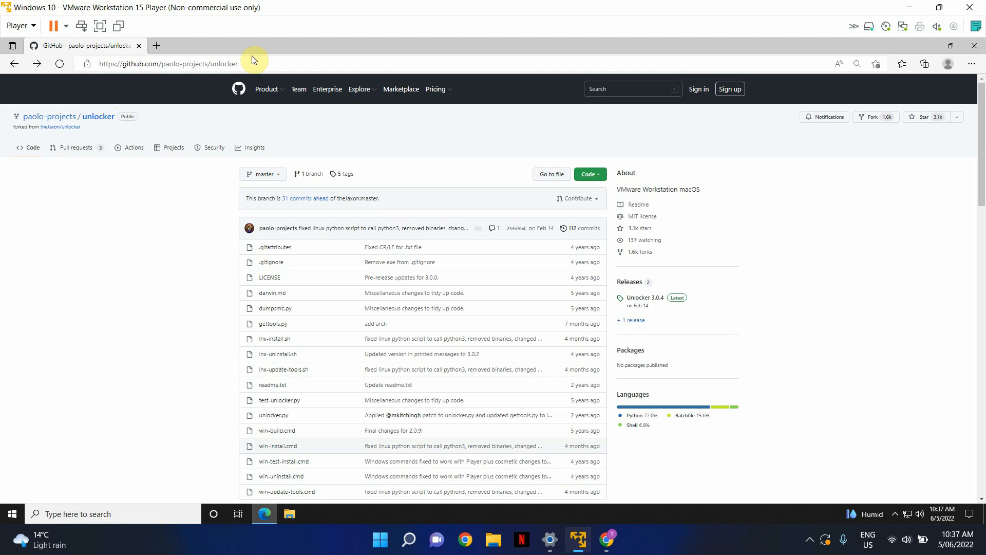
pyautogui.click(168, 64)
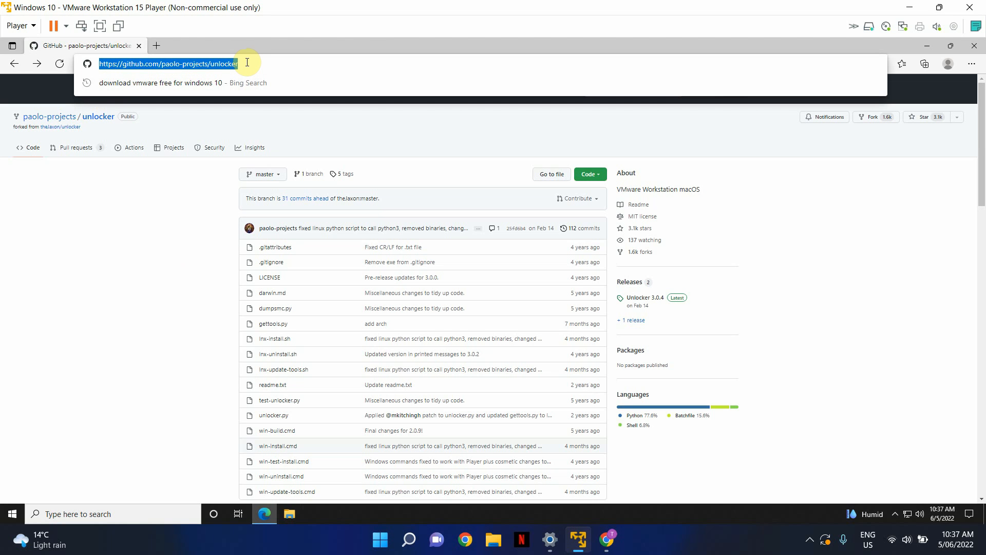
pyautogui.click(170, 240)
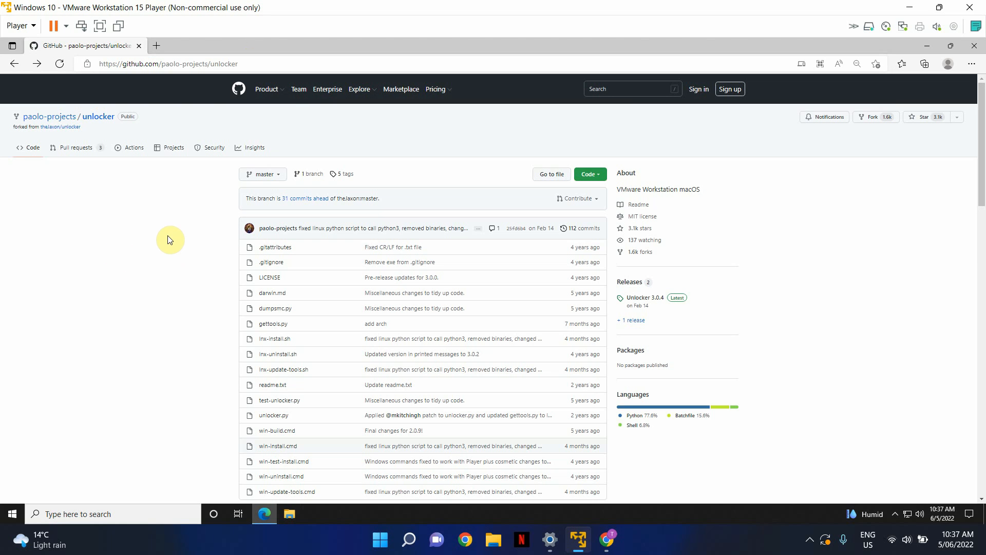
pyautogui.click(168, 63)
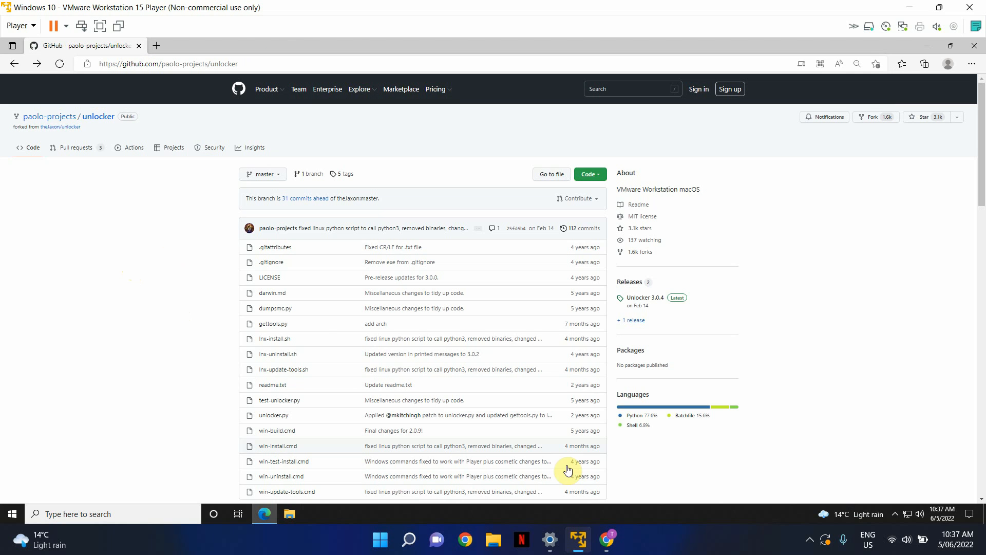
pyautogui.moveTo(172, 279)
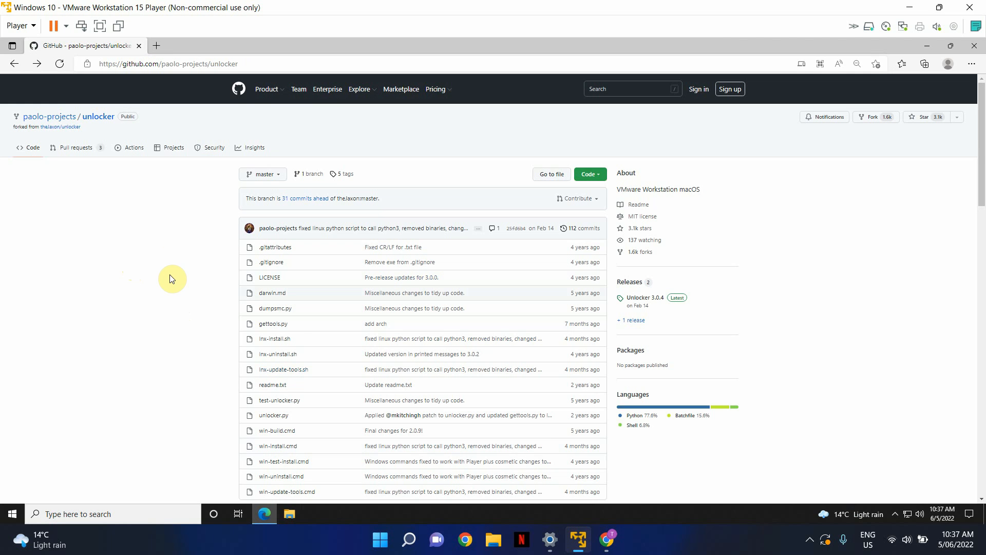
pyautogui.scroll(-3)
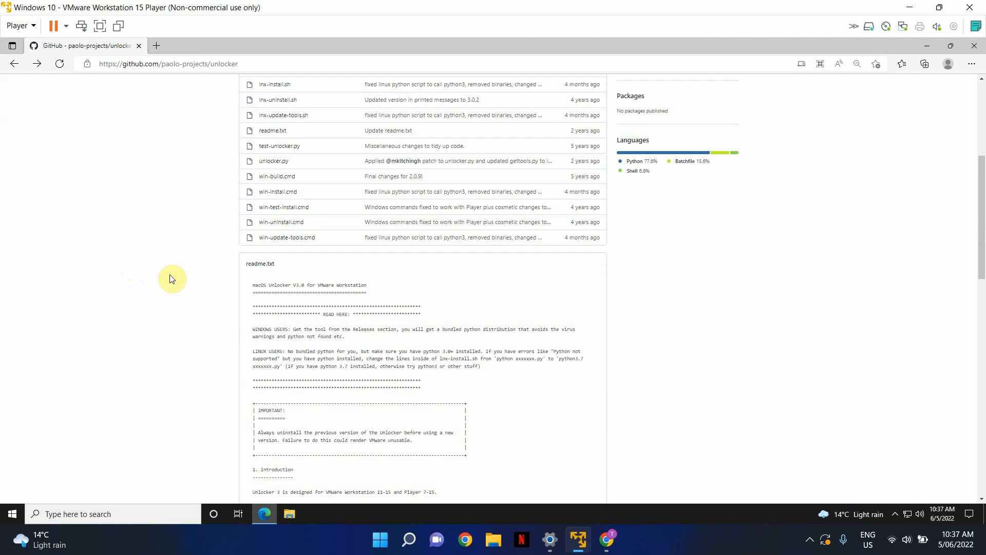
pyautogui.scroll(-3)
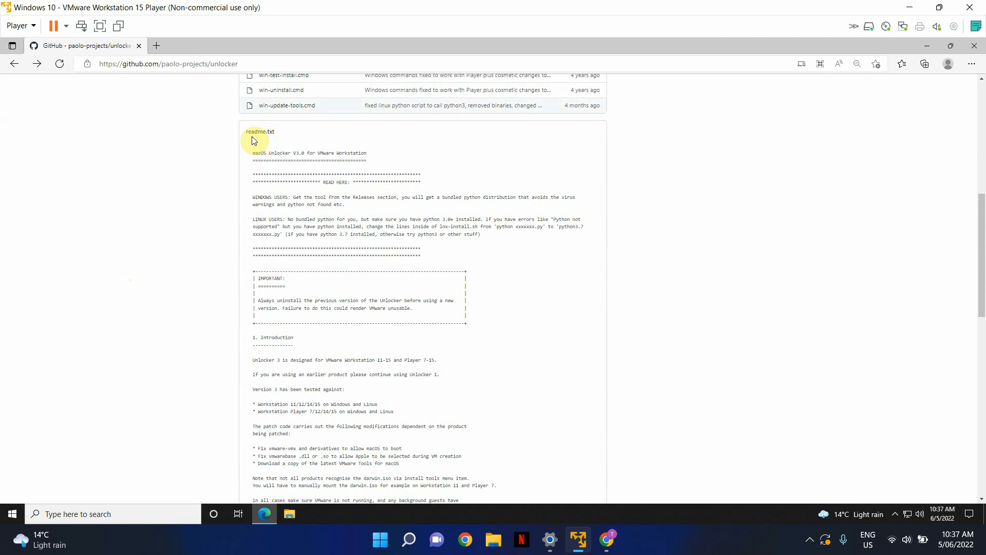
pyautogui.scroll(-3)
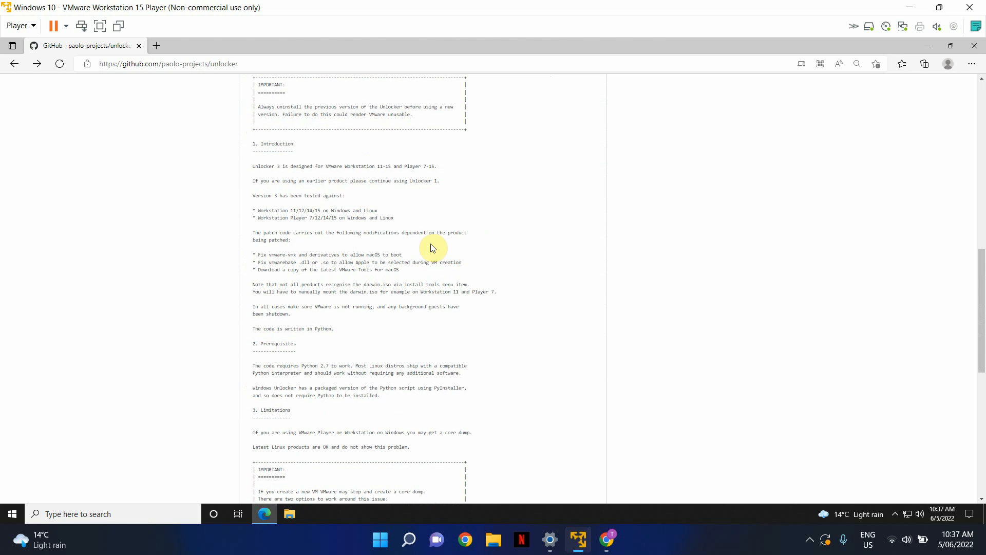
pyautogui.scroll(-3)
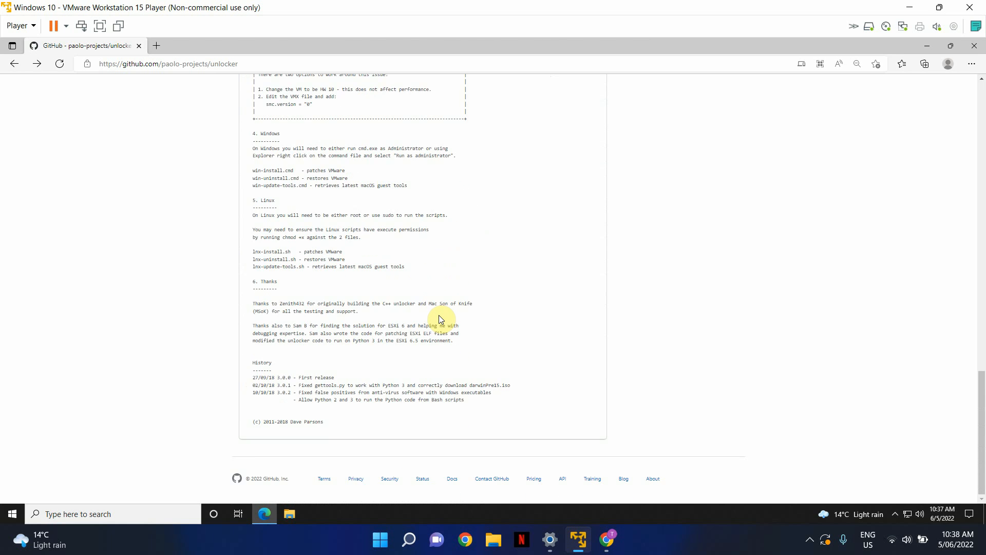
pyautogui.scroll(3)
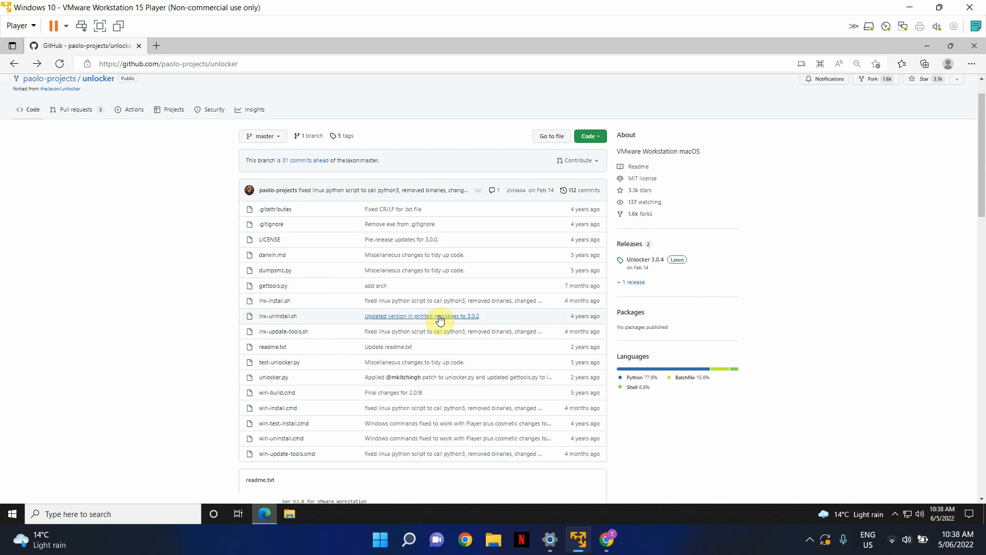
# Step: Open the Unlocker 3.0.4 release and download its unlocker.zip asset
pyautogui.click(645, 259)
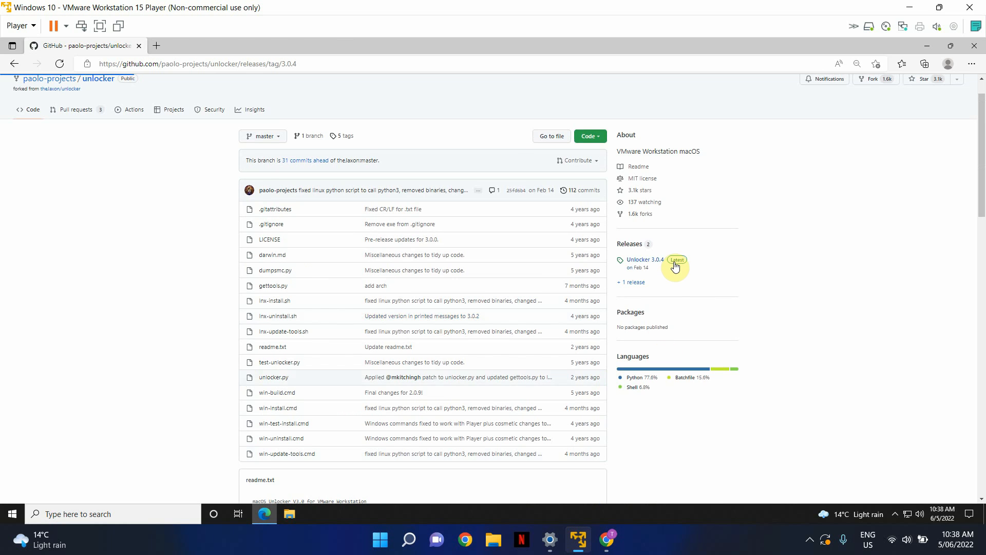
pyautogui.click(645, 260)
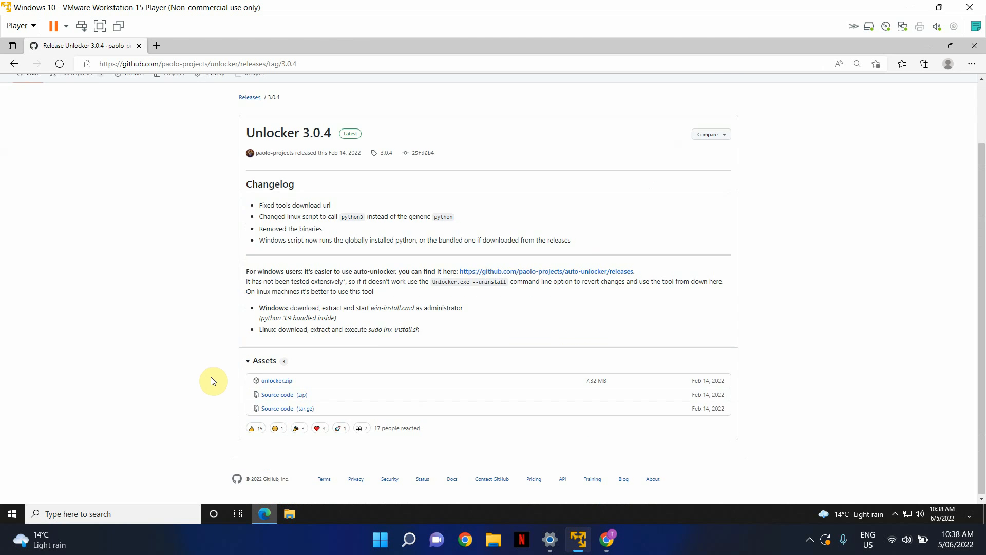
pyautogui.moveTo(276, 386)
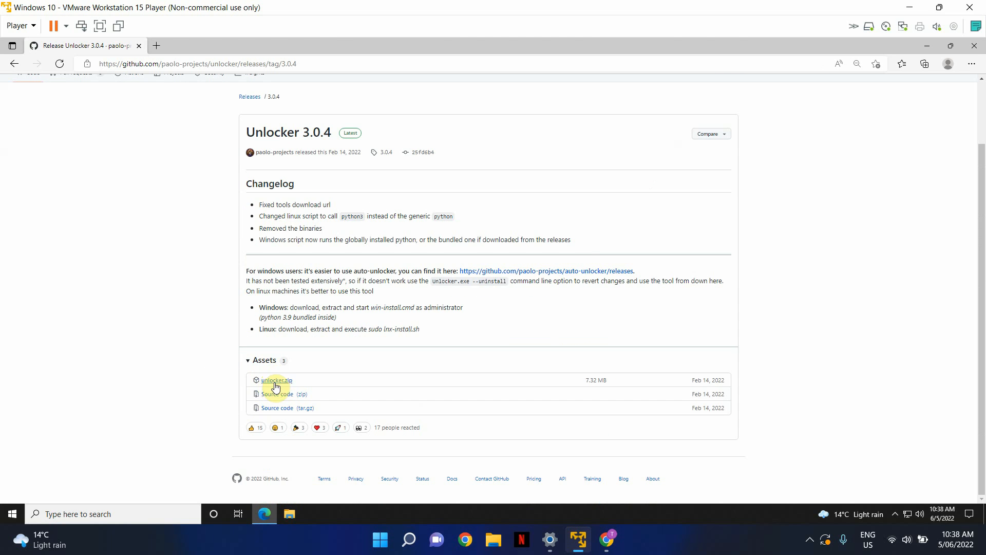
pyautogui.click(275, 381)
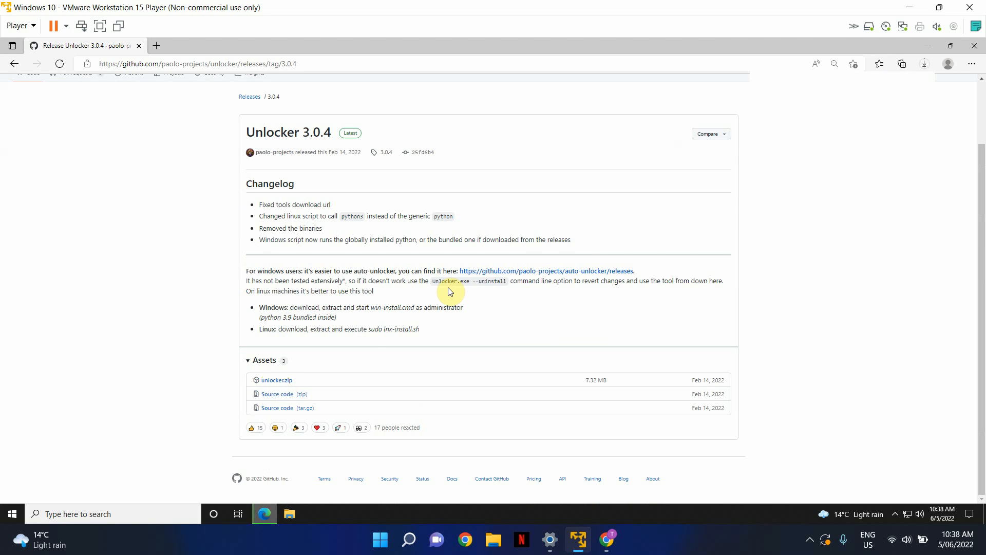
pyautogui.moveTo(797, 242)
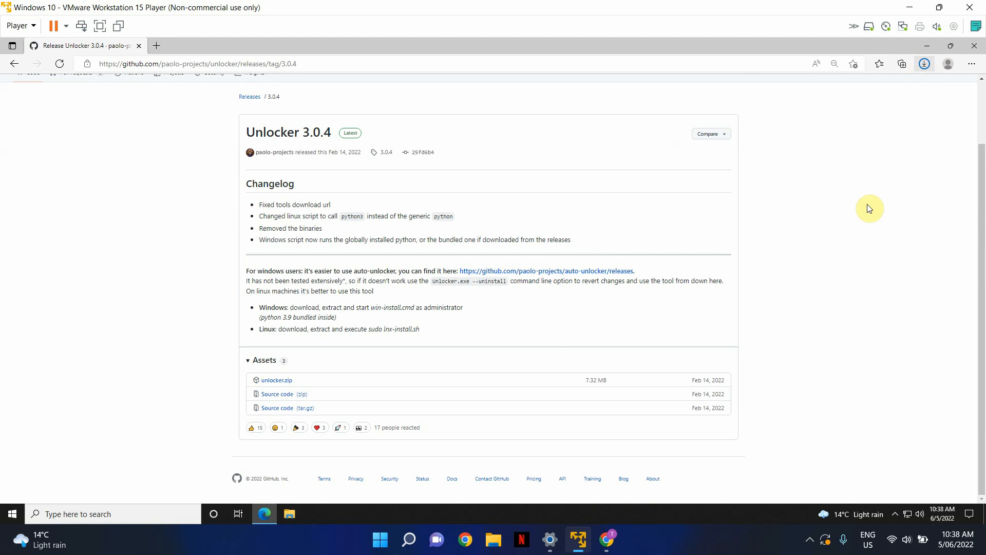
pyautogui.moveTo(852, 203)
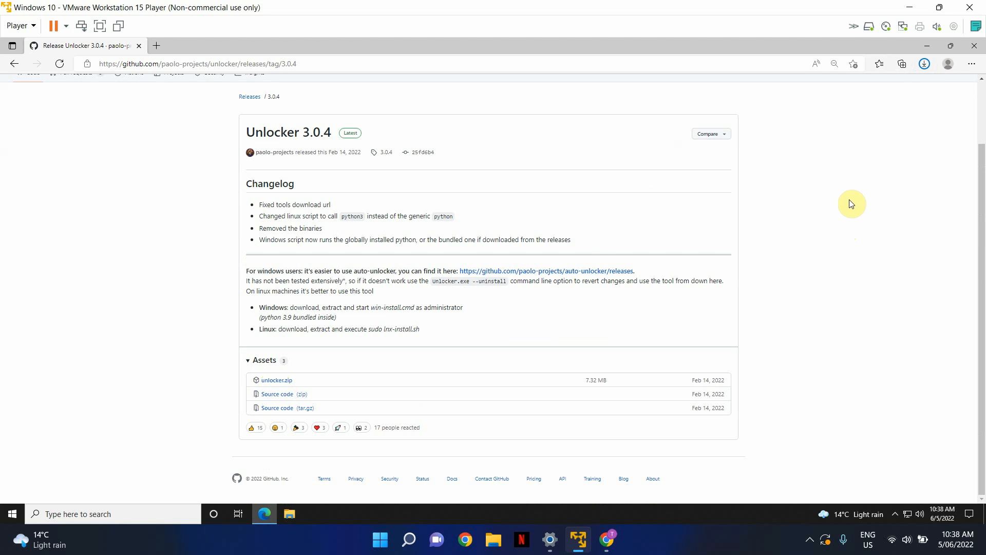
pyautogui.moveTo(386, 369)
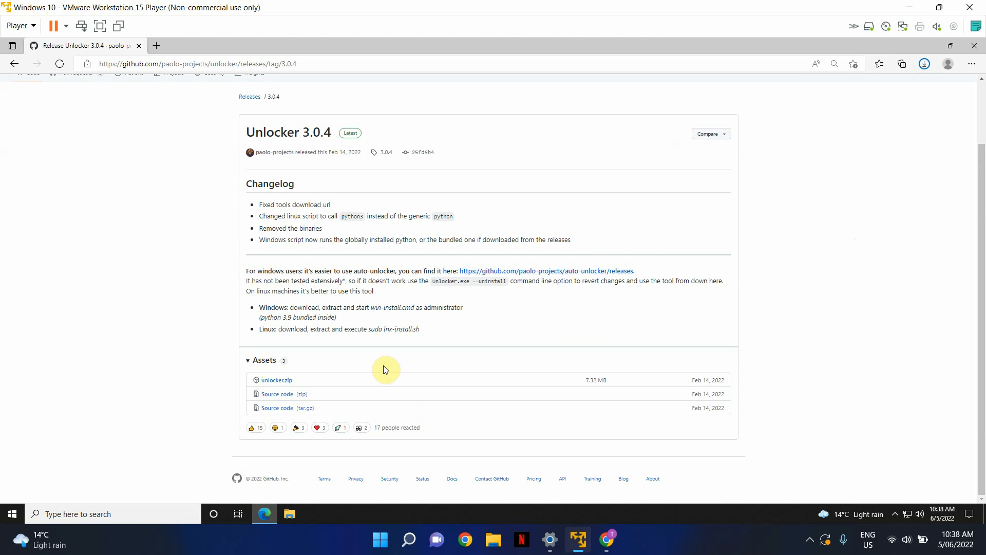
pyautogui.moveTo(501, 208)
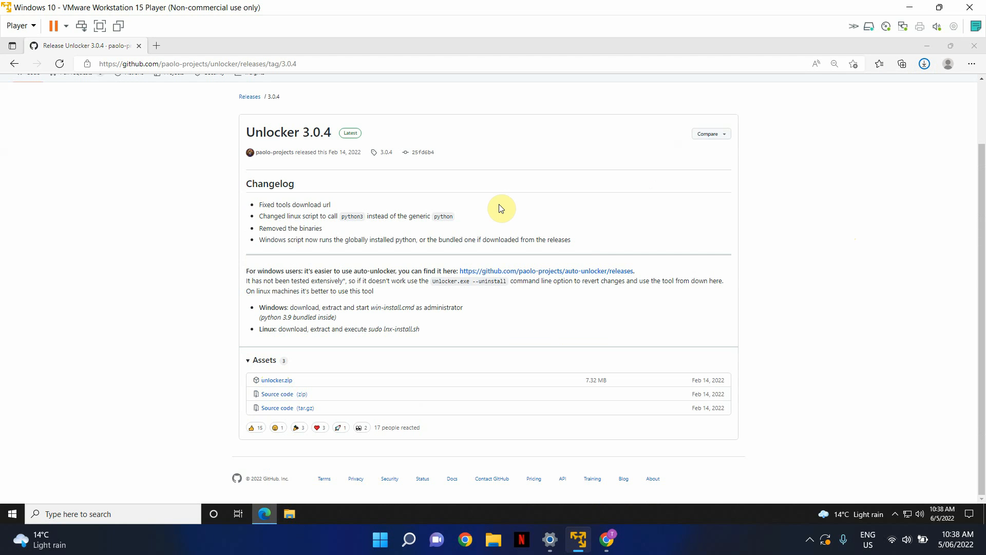
# Step: Extract All on unlocker.zip in Downloads, opening the extracted unlocker folder
pyautogui.click(289, 514)
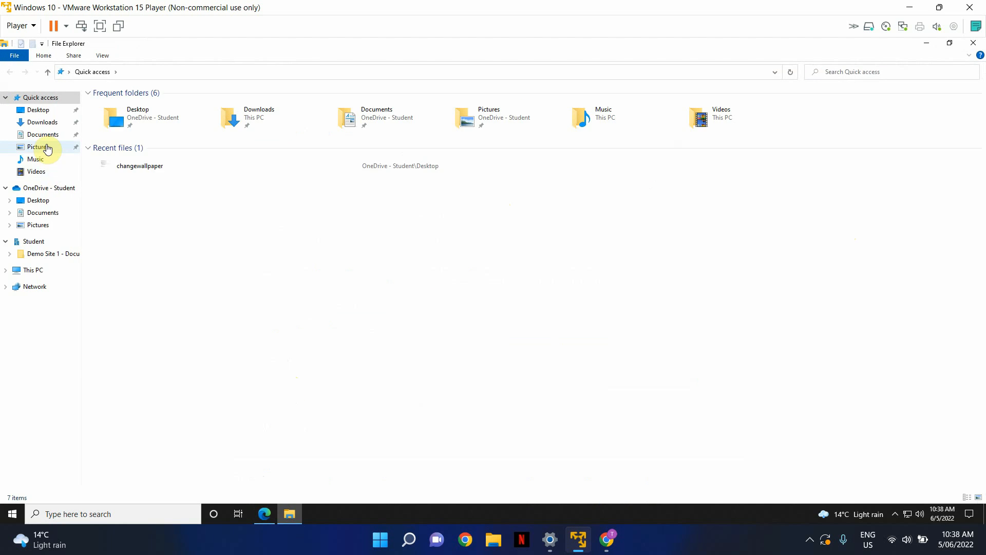
pyautogui.click(42, 121)
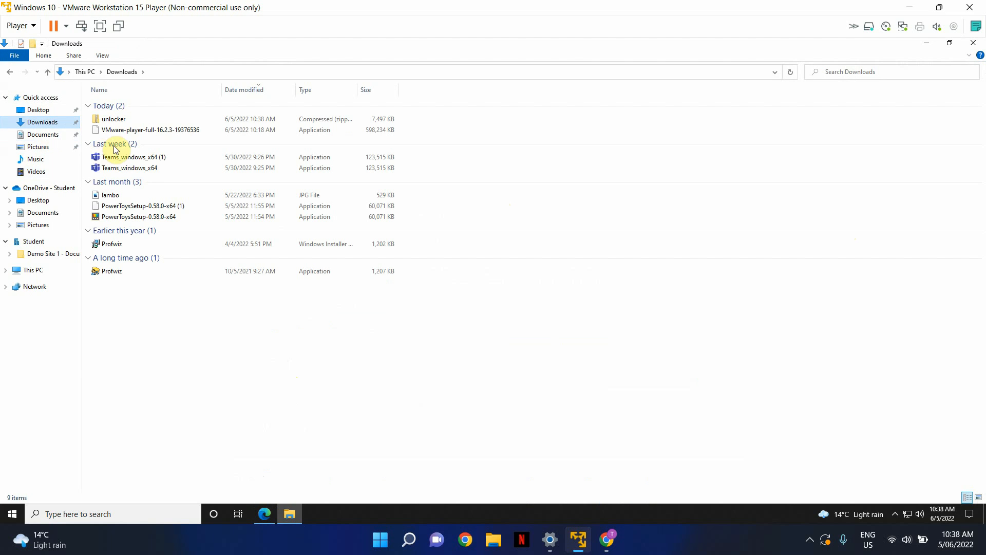
pyautogui.click(113, 119)
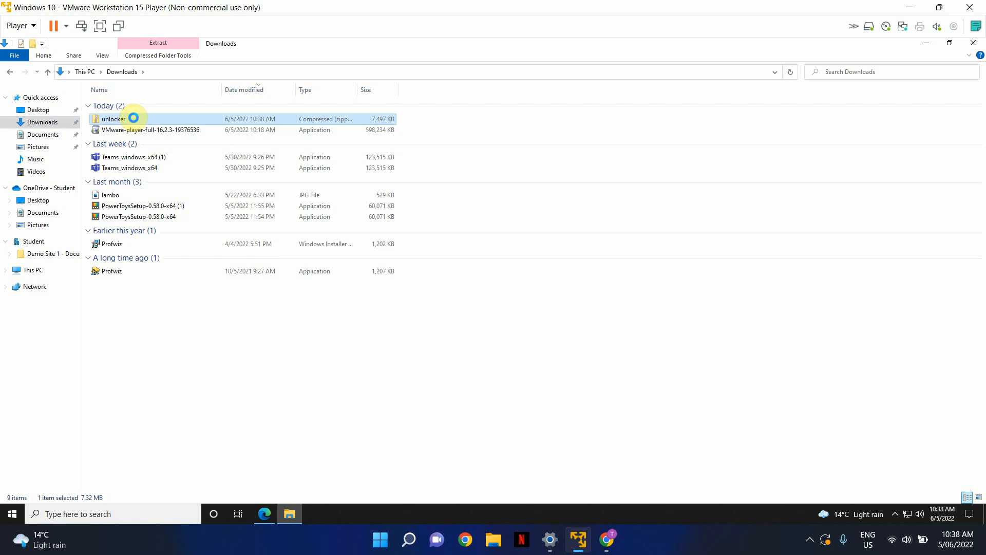
pyautogui.rightClick(113, 119)
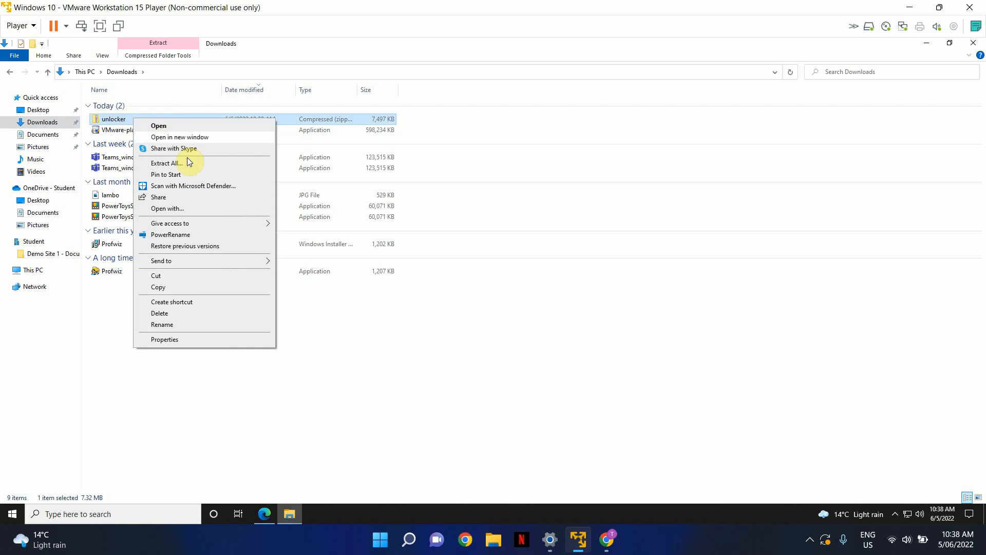
pyautogui.click(166, 163)
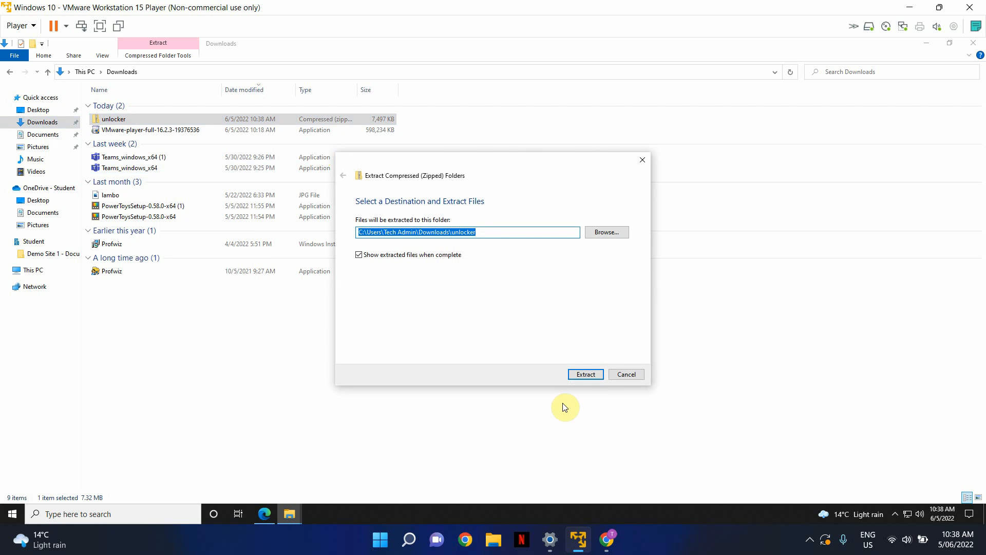
pyautogui.click(585, 375)
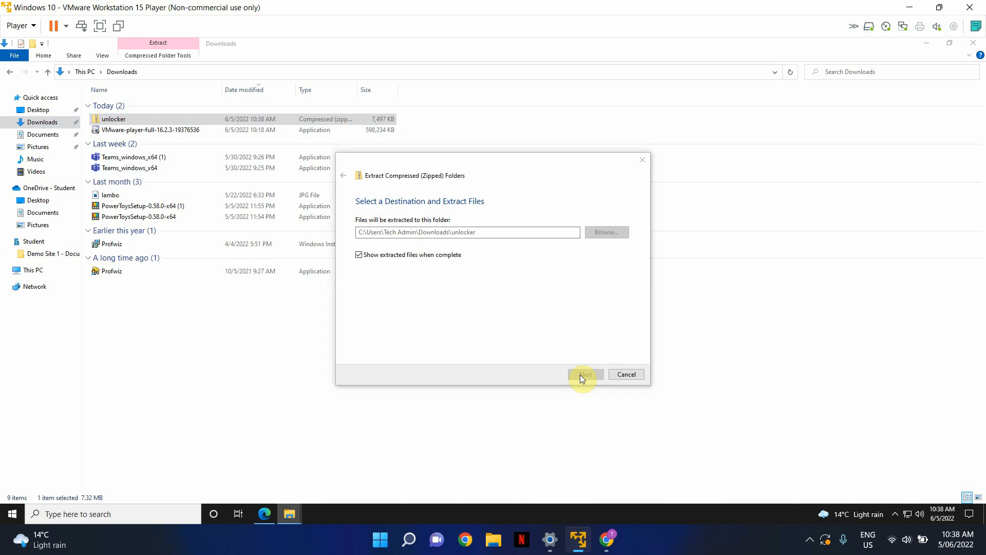
pyautogui.click(584, 374)
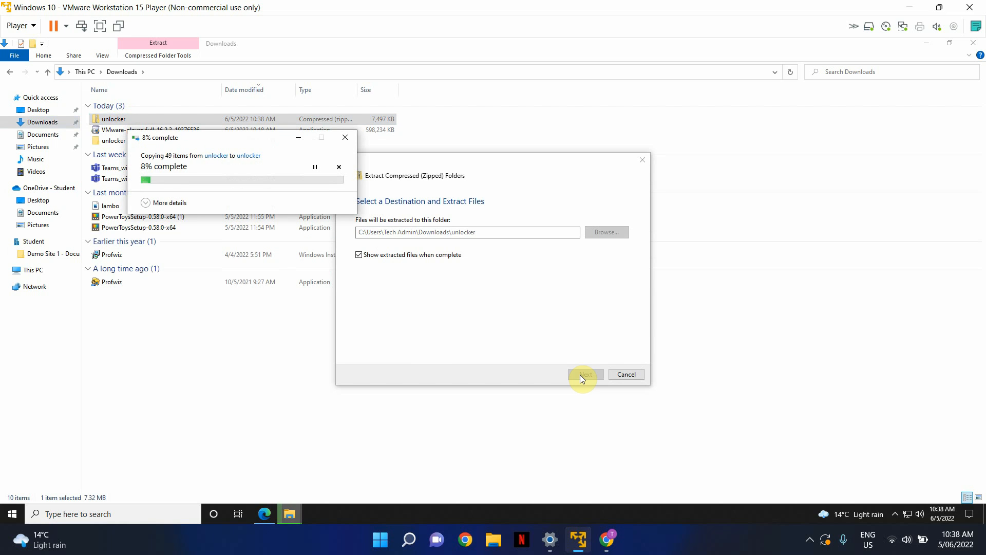
pyautogui.click(585, 374)
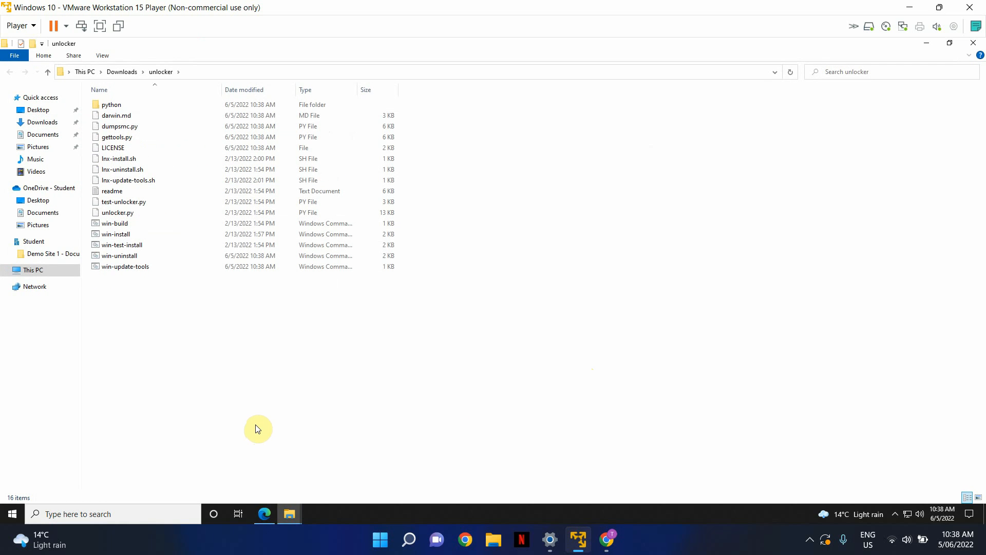
pyautogui.moveTo(256, 418)
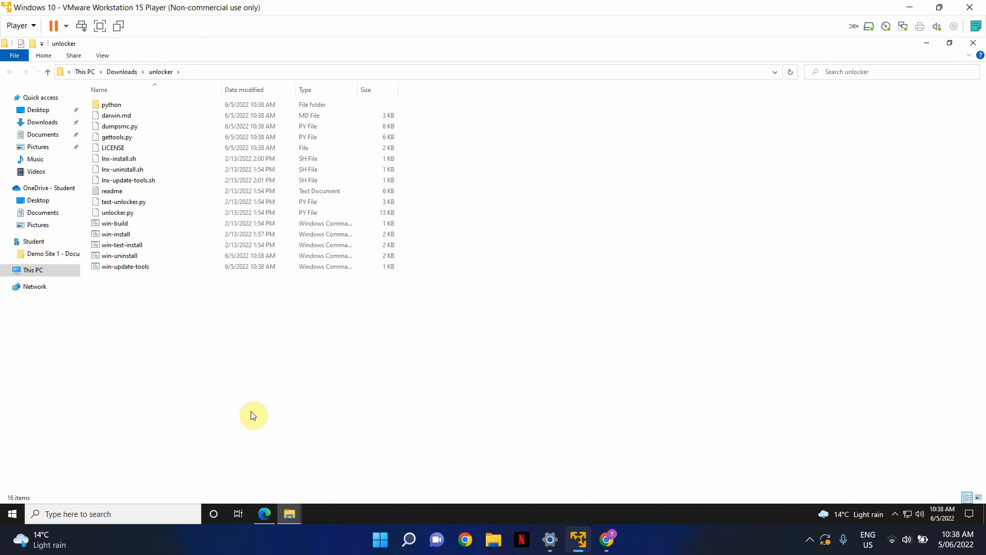
pyautogui.moveTo(130, 306)
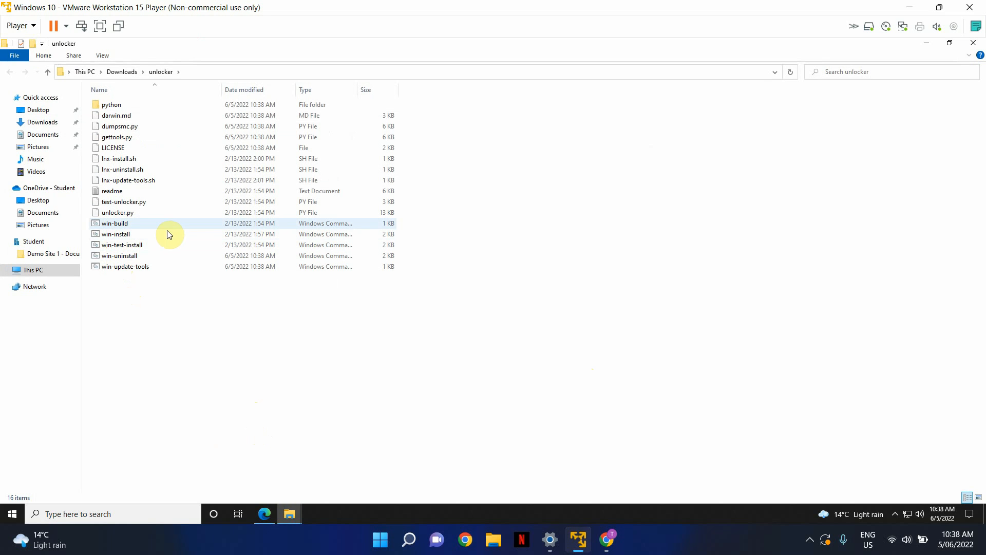
pyautogui.moveTo(157, 237)
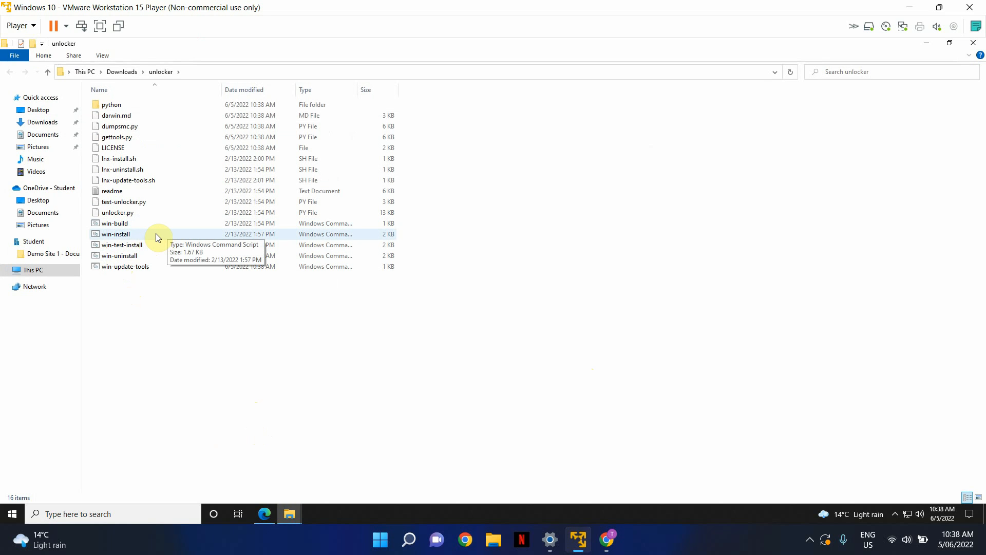
pyautogui.moveTo(151, 238)
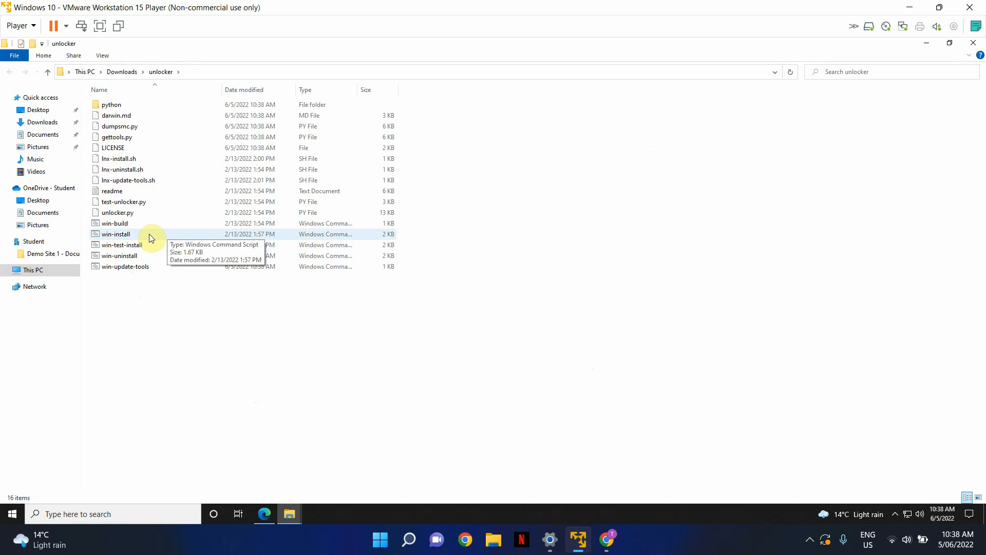
# Step: Run the win-install script as administrator
pyautogui.rightClick(115, 234)
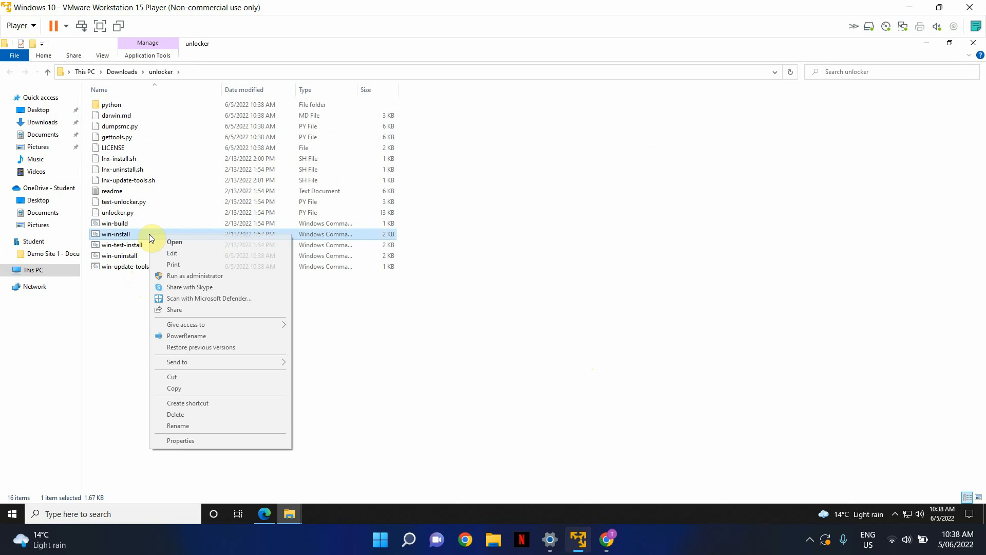
pyautogui.moveTo(195, 280)
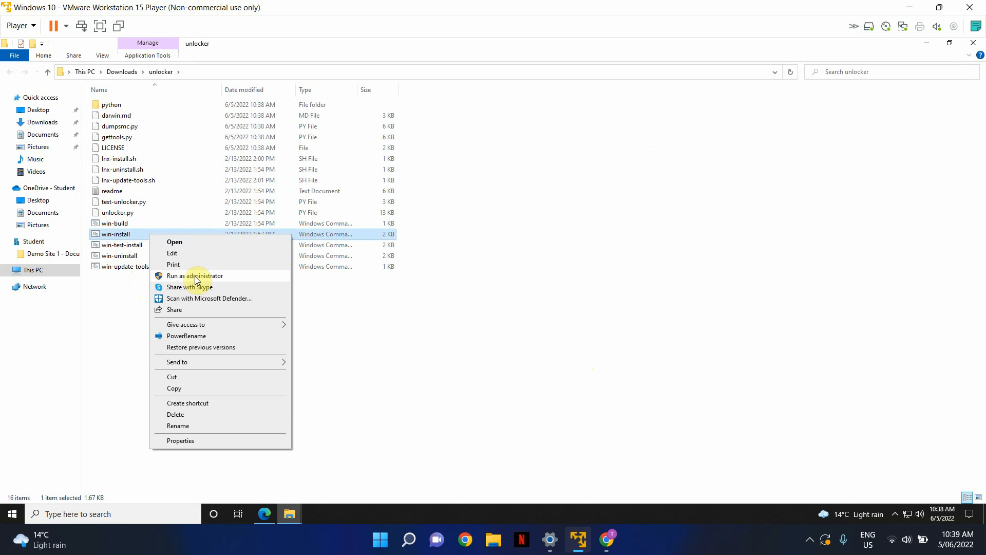
pyautogui.click(195, 275)
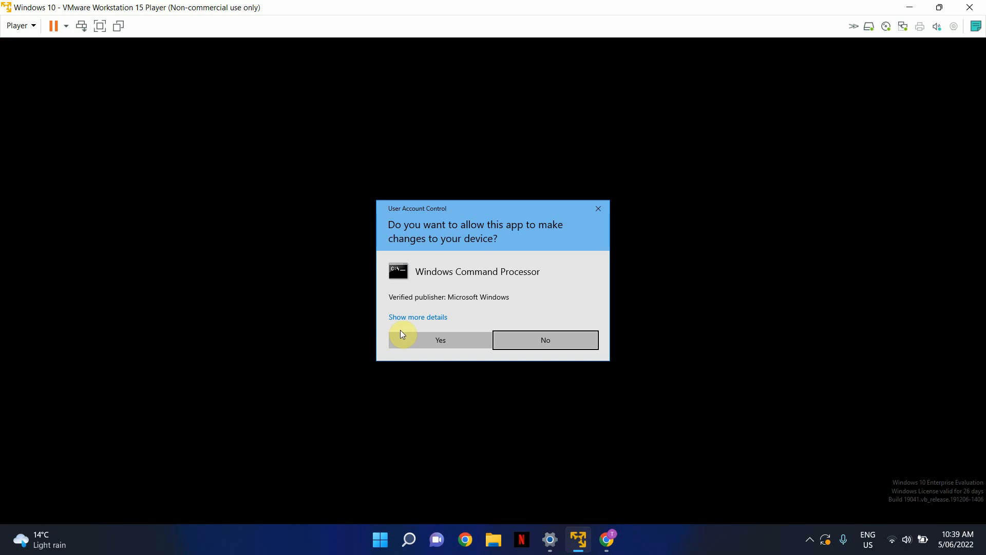
# Step: Approve the UAC prompt, let win-install patch VMware, and close the browser
pyautogui.click(440, 340)
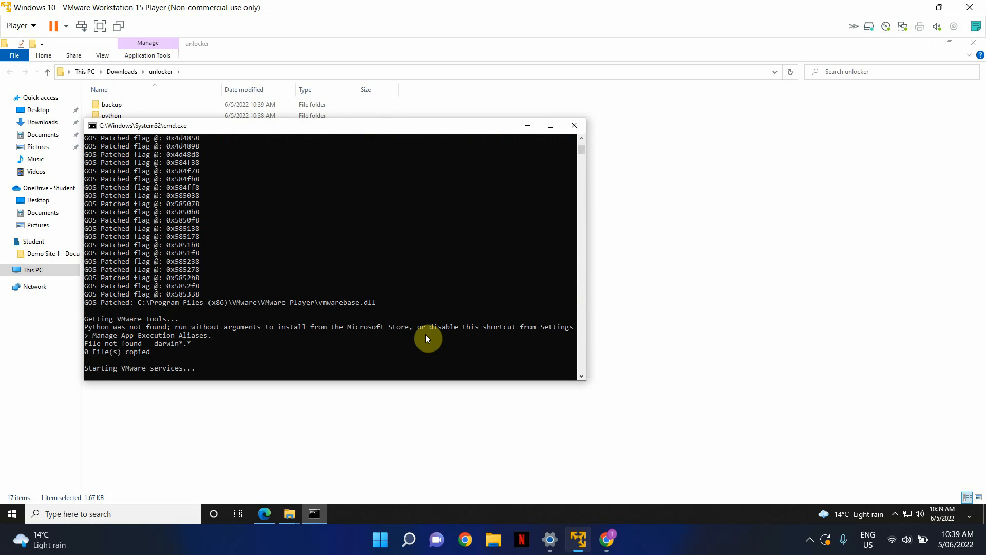
pyautogui.click(573, 125)
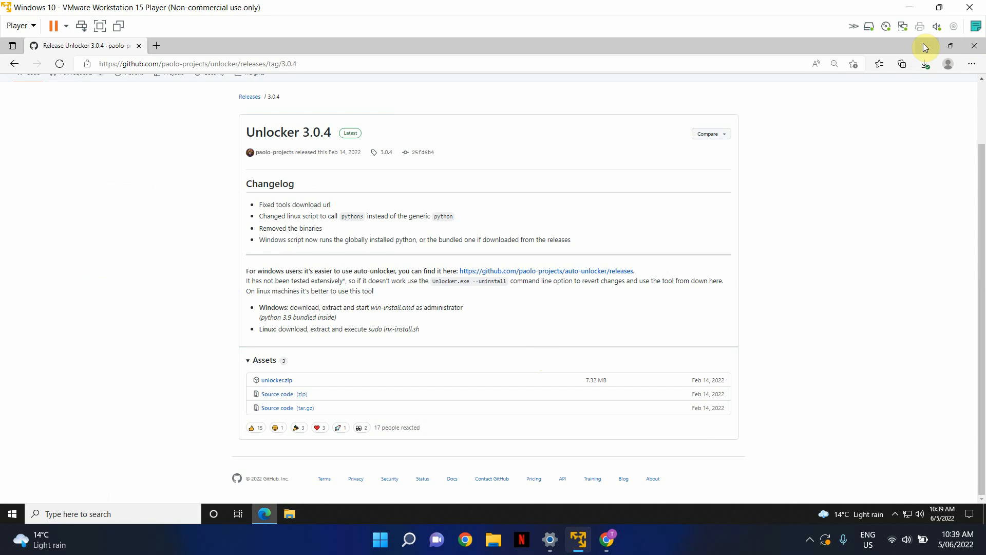
pyautogui.rightClick(398, 277)
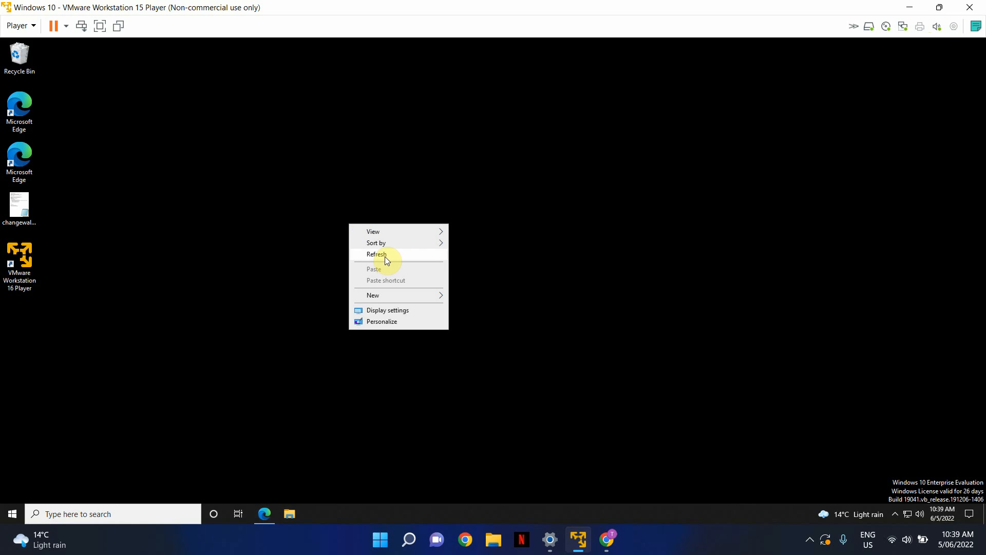
# Step: Refresh the desktop and relaunch VMware Workstation 16 Player
pyautogui.click(376, 254)
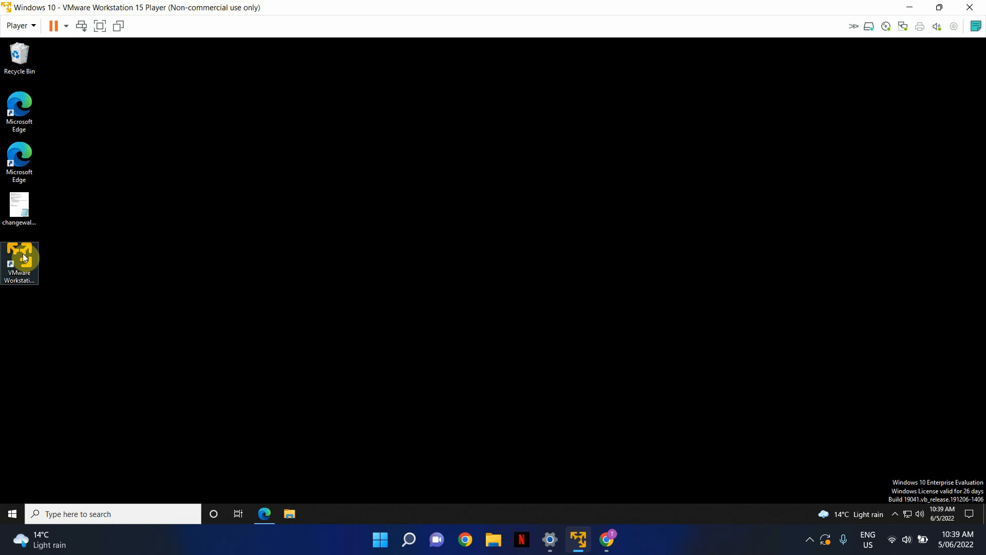
pyautogui.moveTo(220, 251)
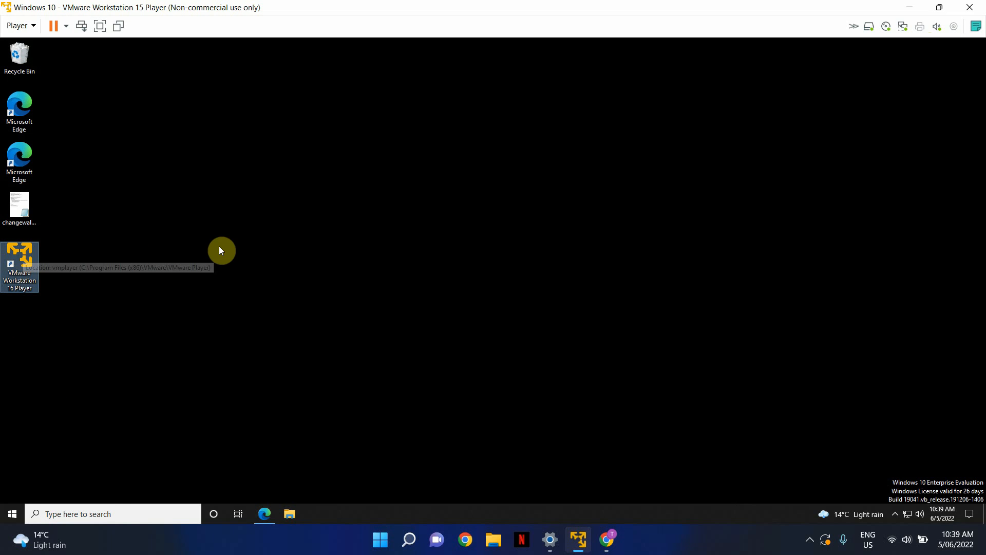
pyautogui.doubleClick(19, 258)
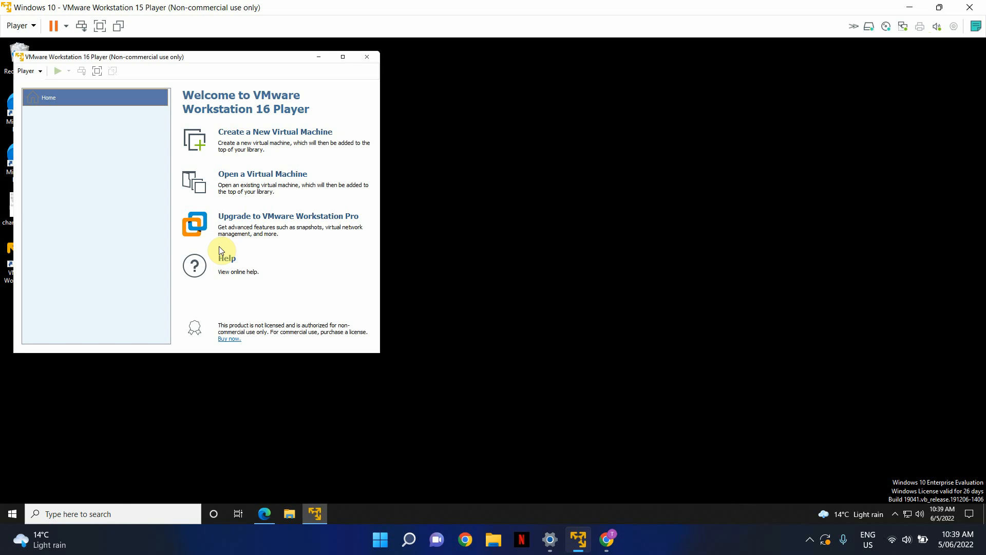
pyautogui.moveTo(280, 134)
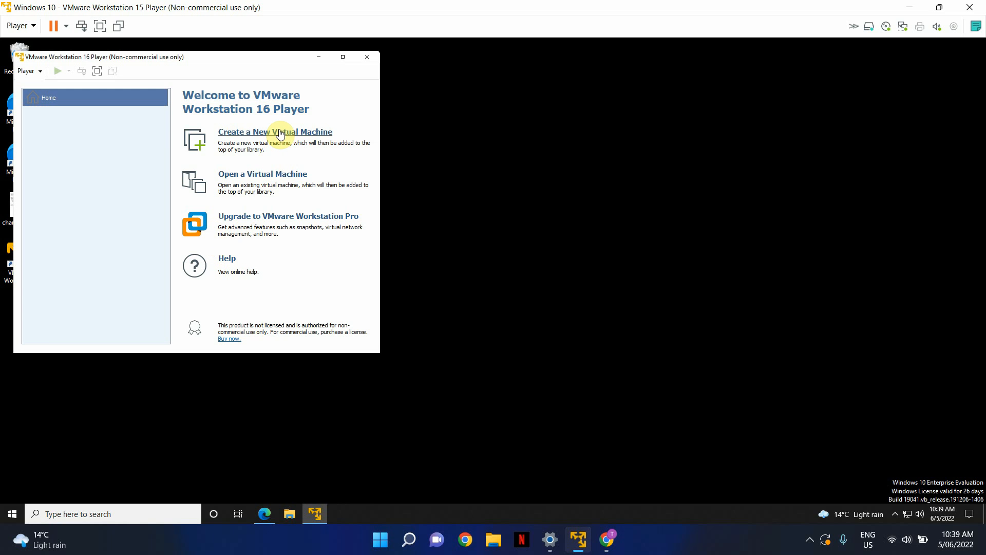
# Step: Start a new VM to install later, select Apple Mac OS X, and list its macOS versions
pyautogui.click(275, 132)
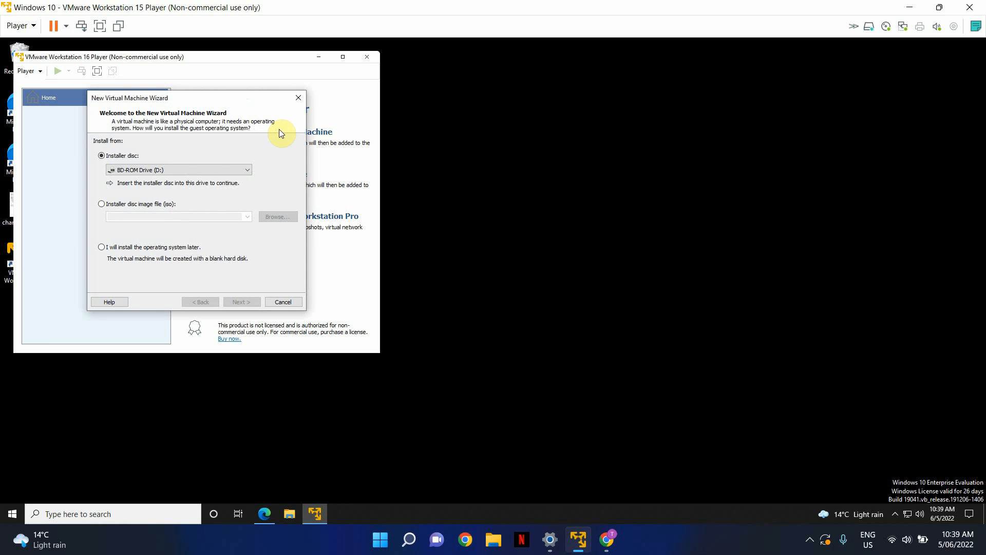
pyautogui.click(101, 247)
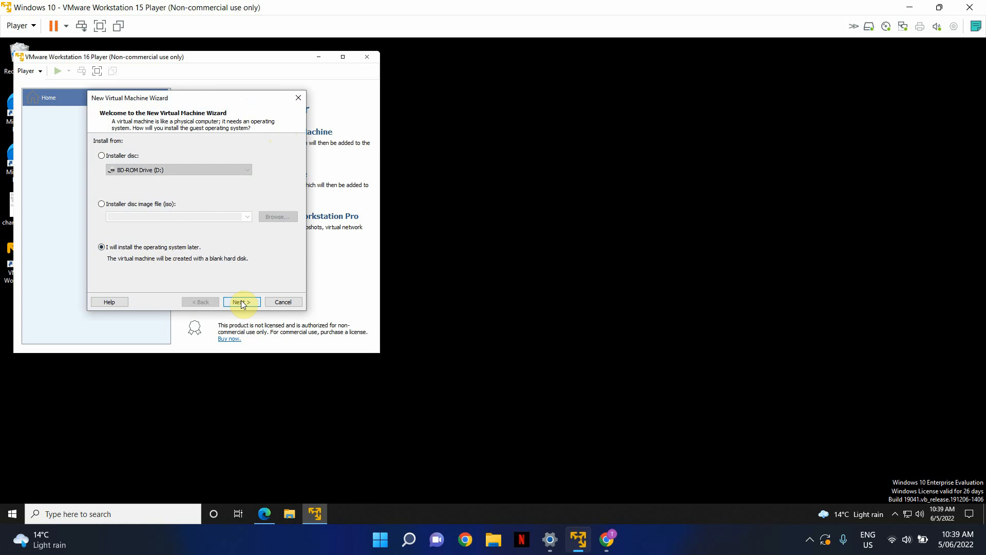
pyautogui.click(241, 301)
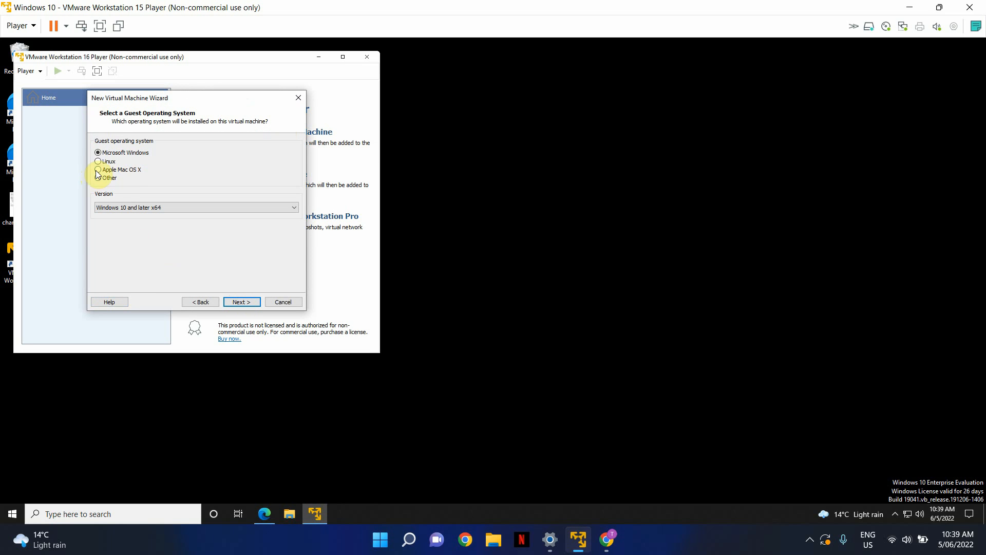
pyautogui.moveTo(134, 174)
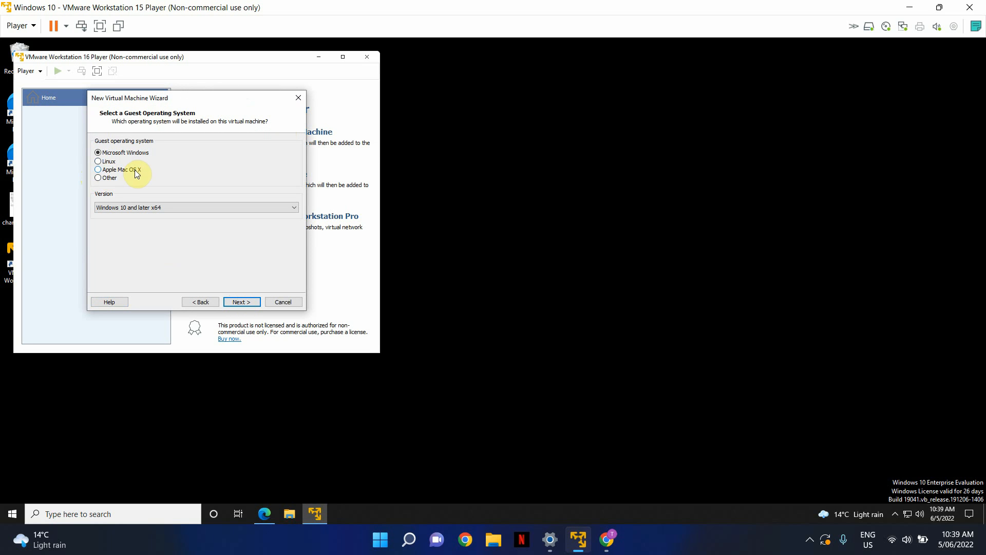
pyautogui.click(98, 169)
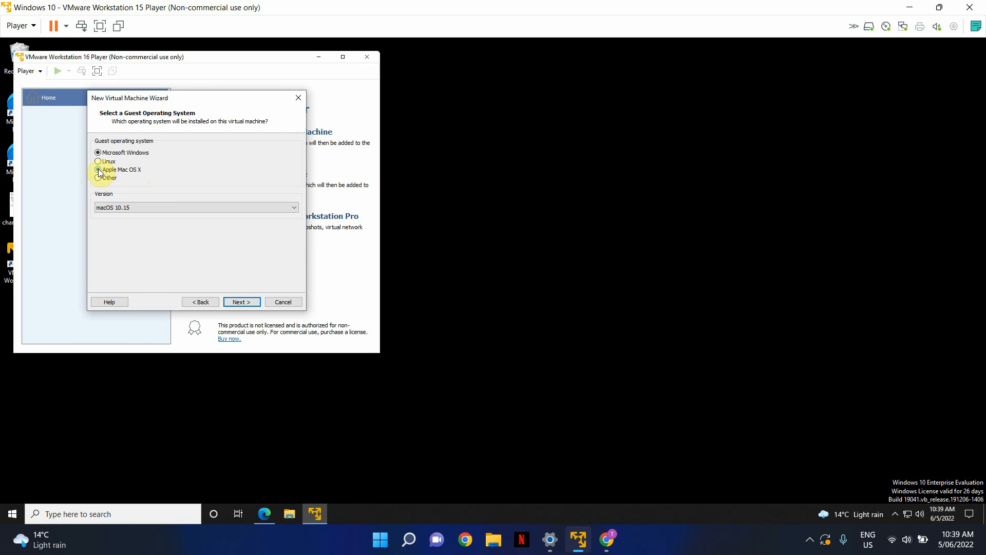
pyautogui.click(292, 207)
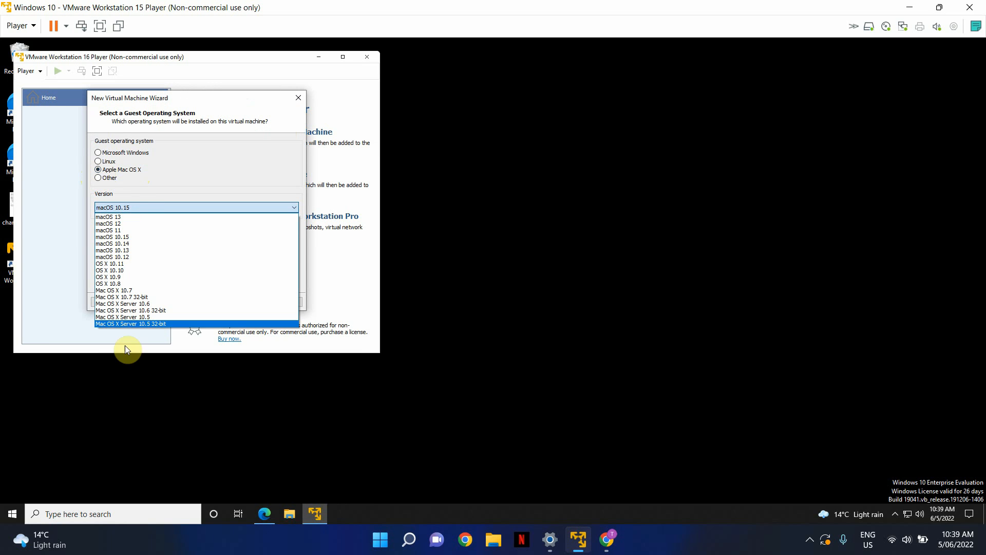
pyautogui.moveTo(122, 240)
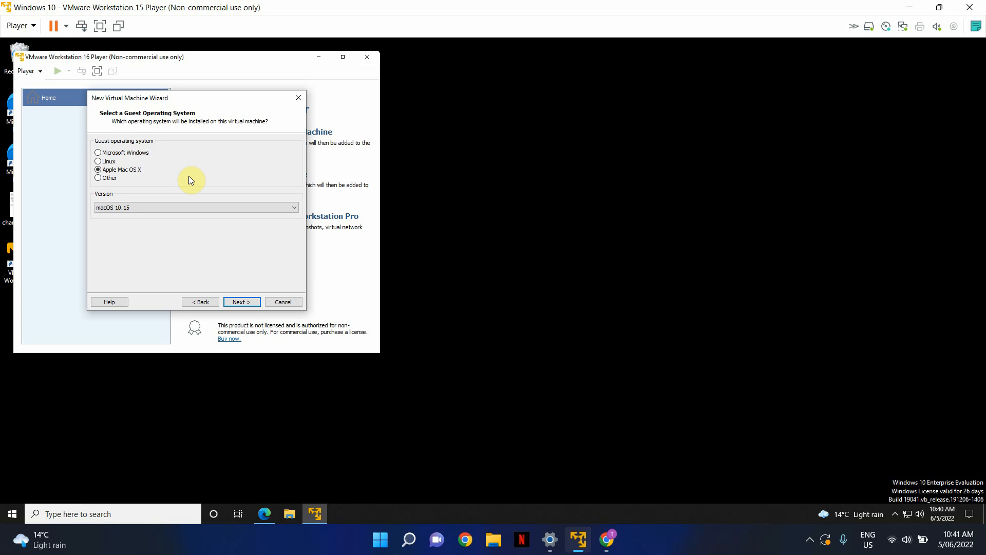
pyautogui.moveTo(812, 543)
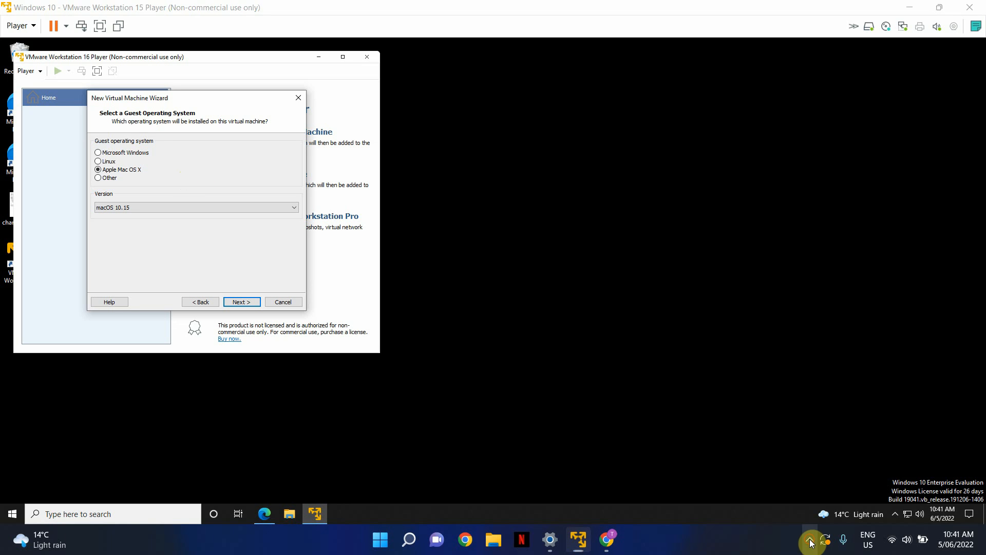